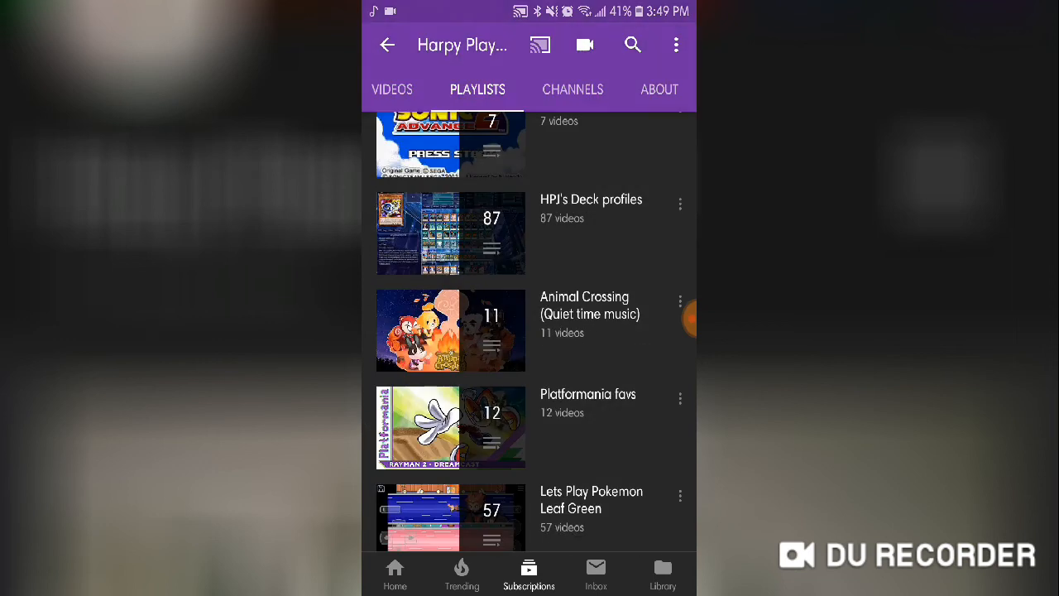
# Browse down the PLAYLISTS tab until VIEW 9 MORE and Saved playlists appear
pyautogui.scroll(-3)
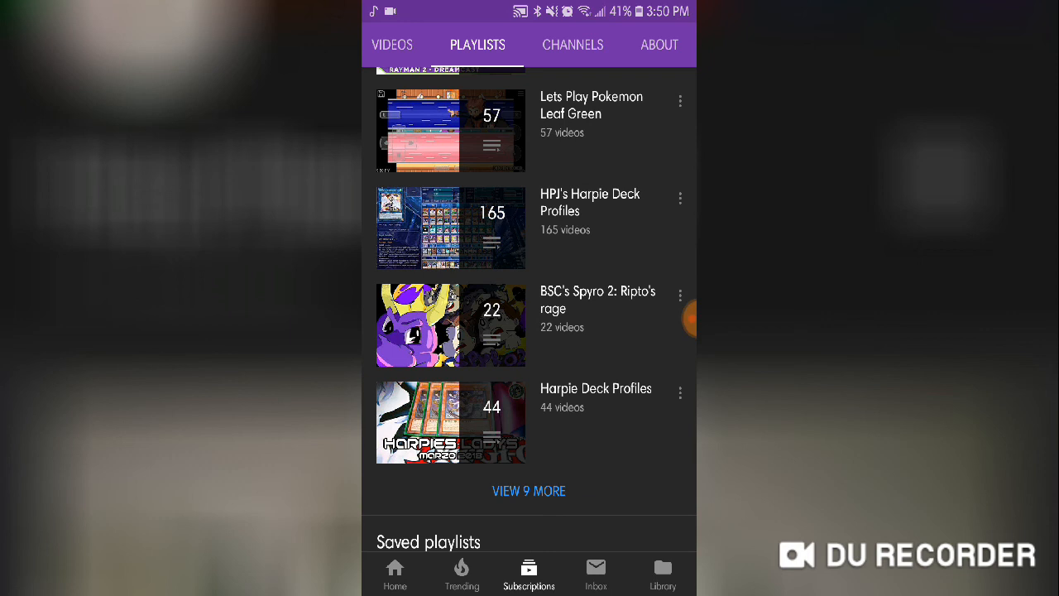
pyautogui.click(529, 490)
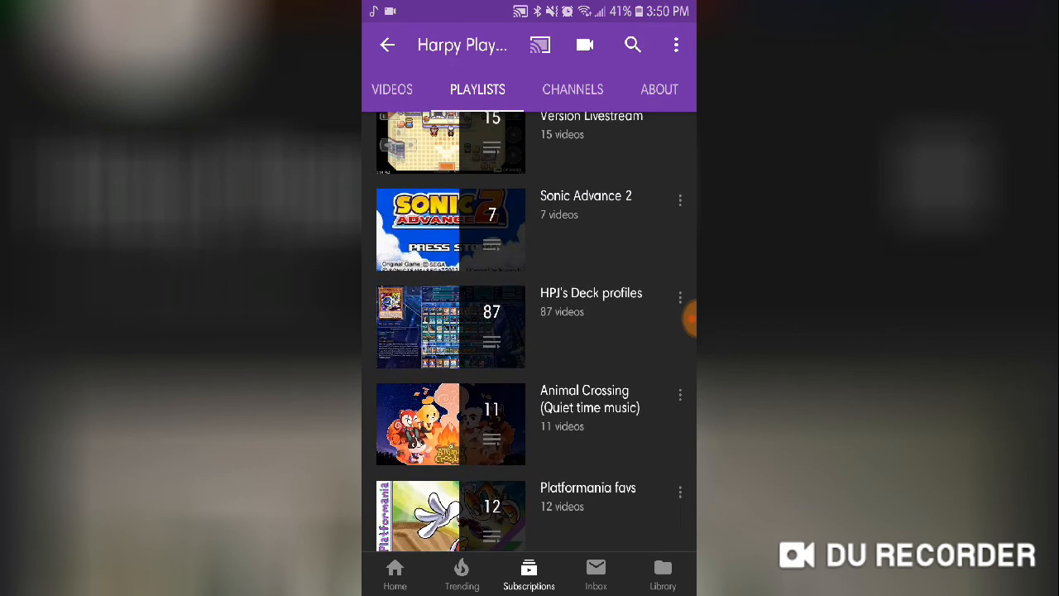
# Return to the Created playlists heading with Liked videos, then head to the channel's HOME tab
pyautogui.scroll(-3)
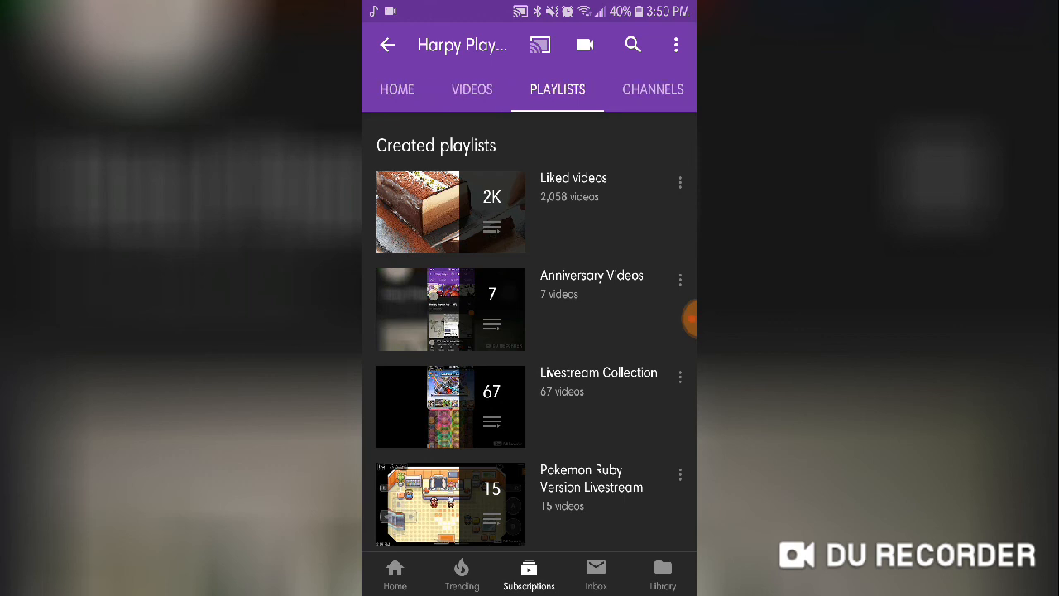
pyautogui.click(397, 89)
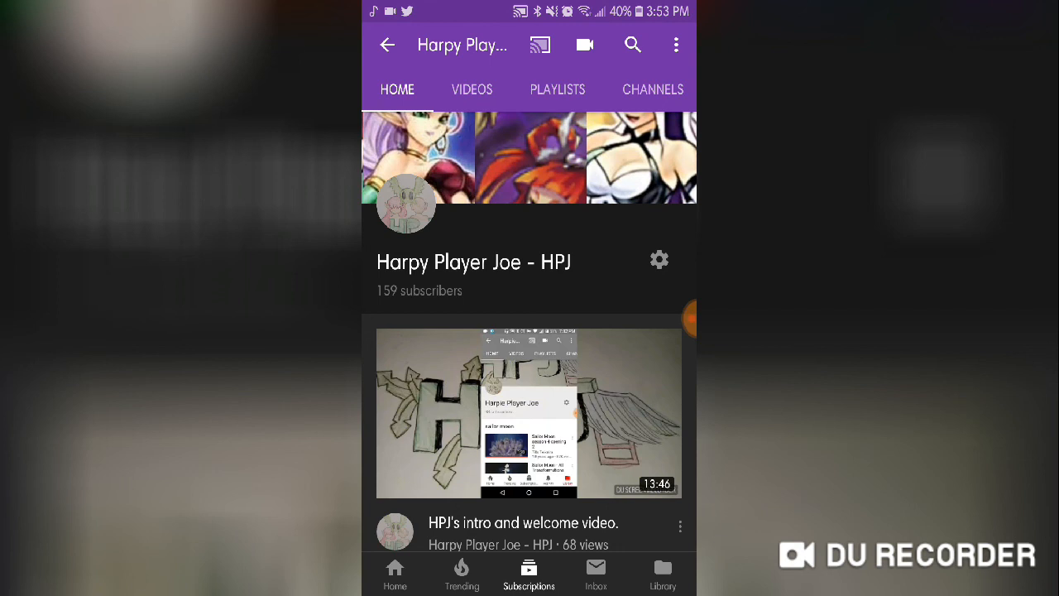
# Leave YouTube for the phone's home screen
pyautogui.press('Home')
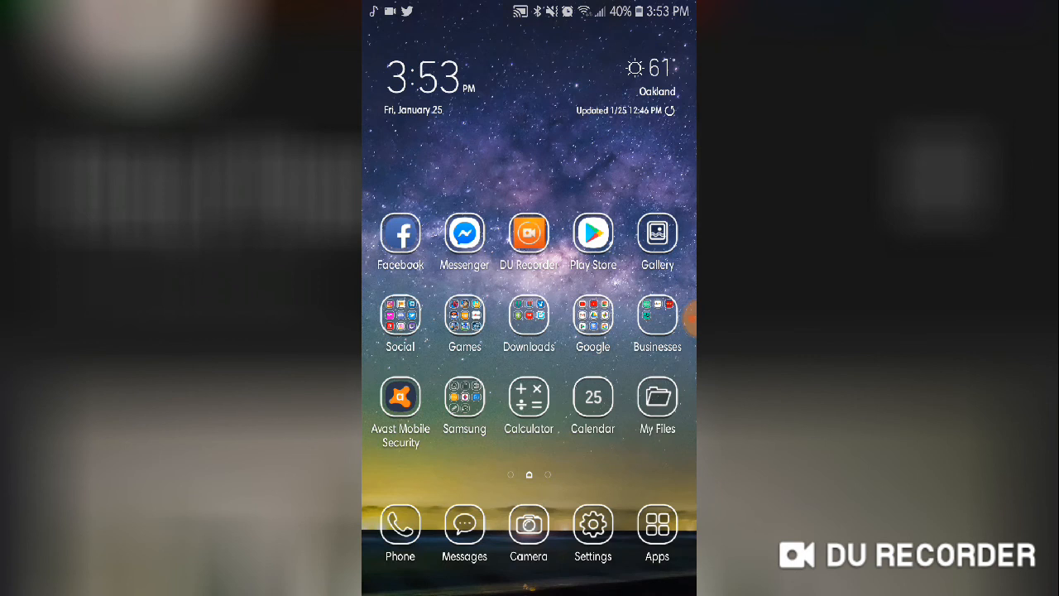
pyautogui.click(463, 322)
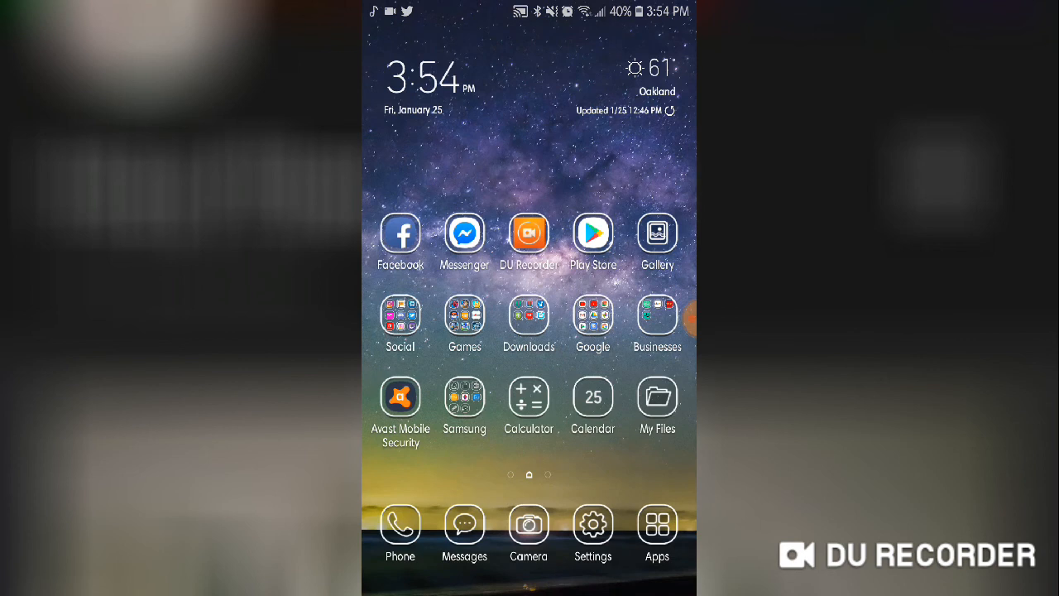
# Reopen the channel's Home tab and bring up the DU Recorder bubble to stop recording
pyautogui.click(592, 318)
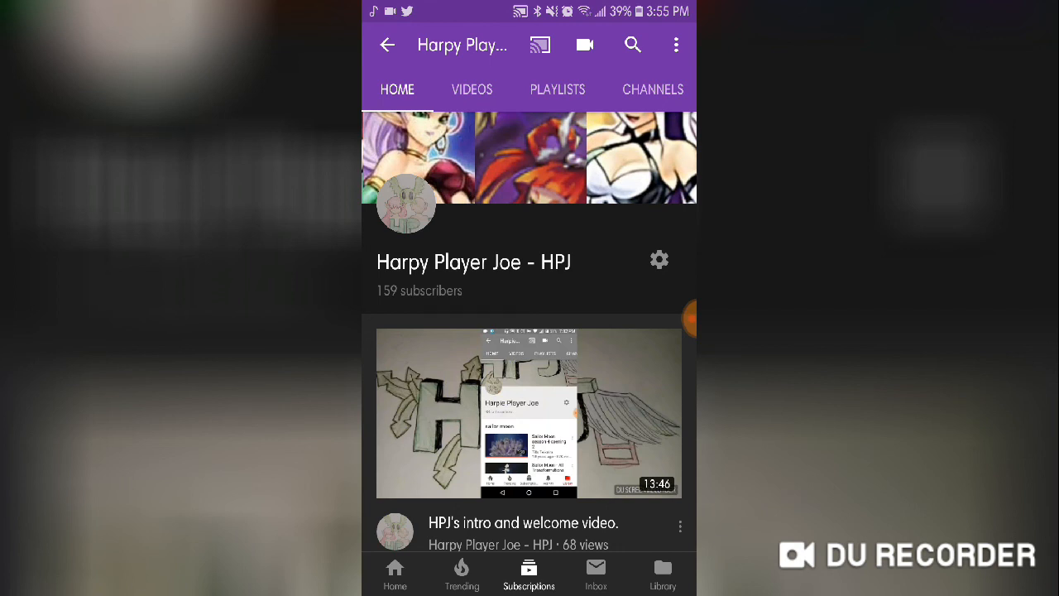
pyautogui.click(675, 318)
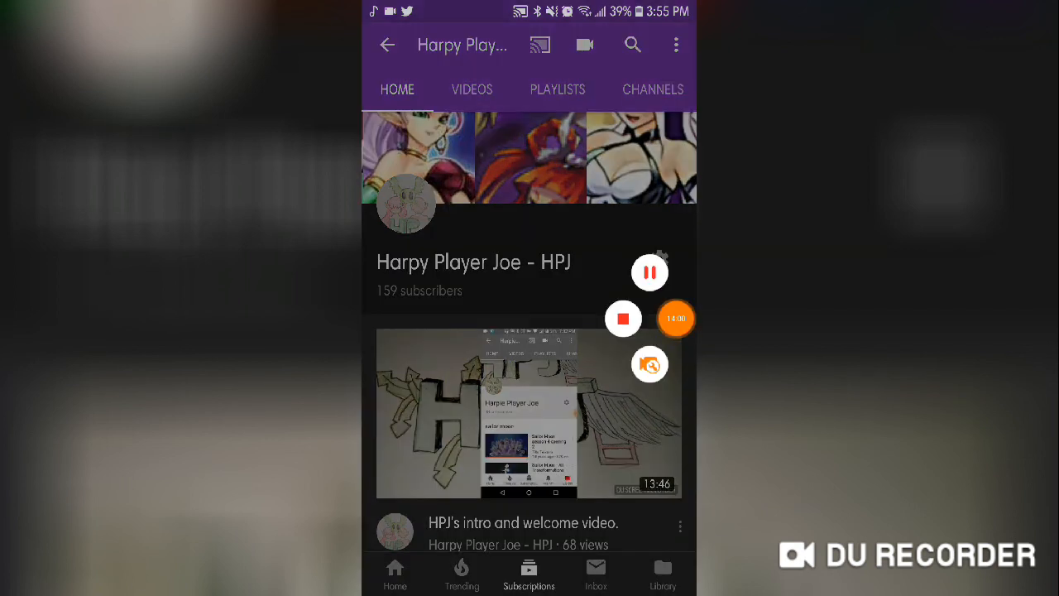